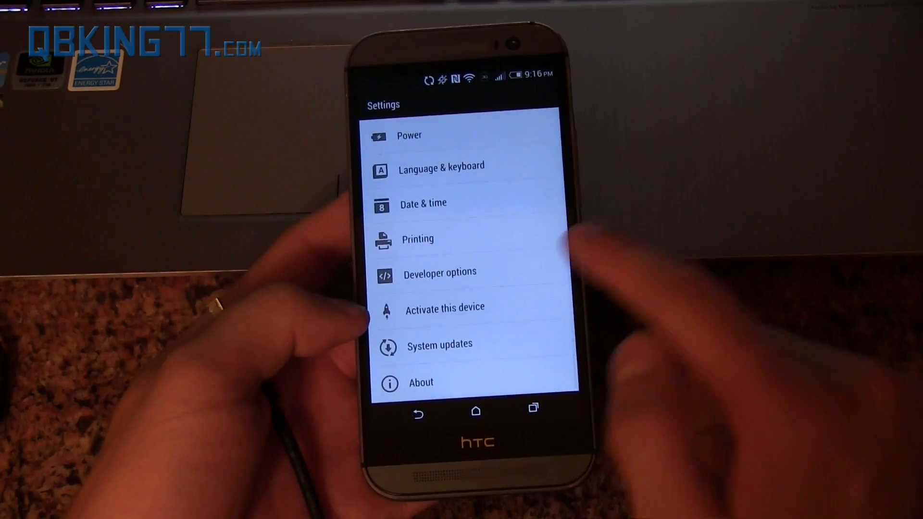
- Tap Build number under About > Software information to confirm developer mode is already on
click(440, 271)
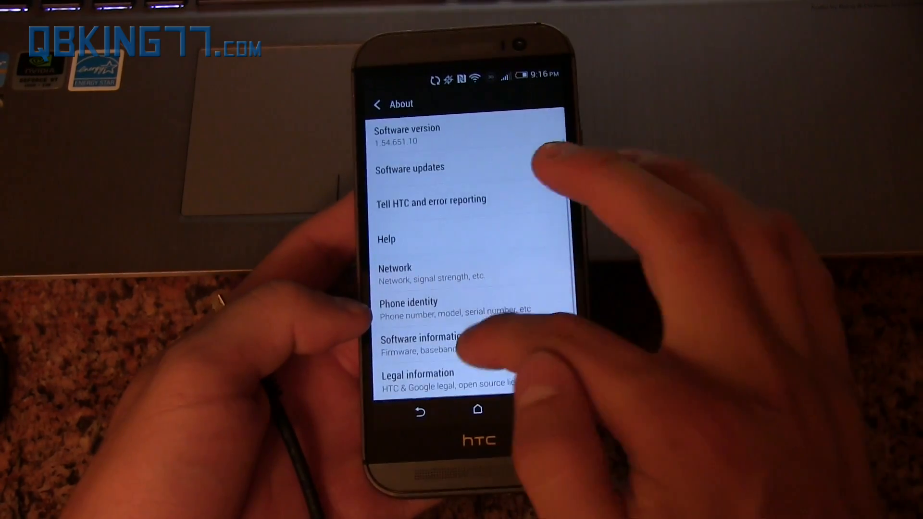
click(417, 343)
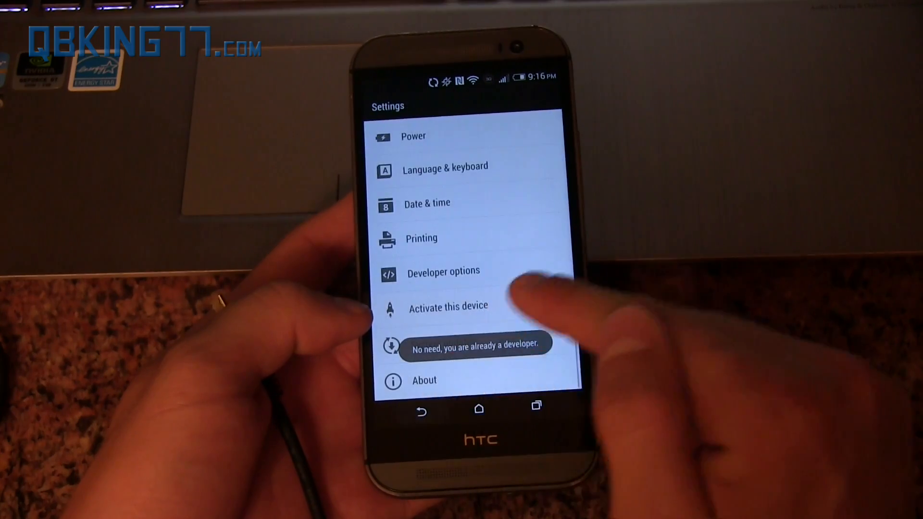
click(443, 271)
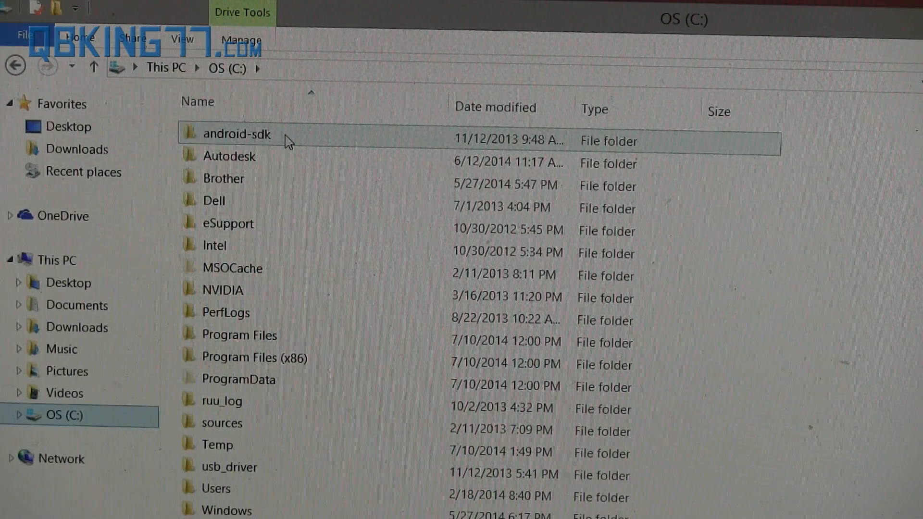
- Move the firewater file from android-sdk into the platform-tools folder
double_click(235, 135)
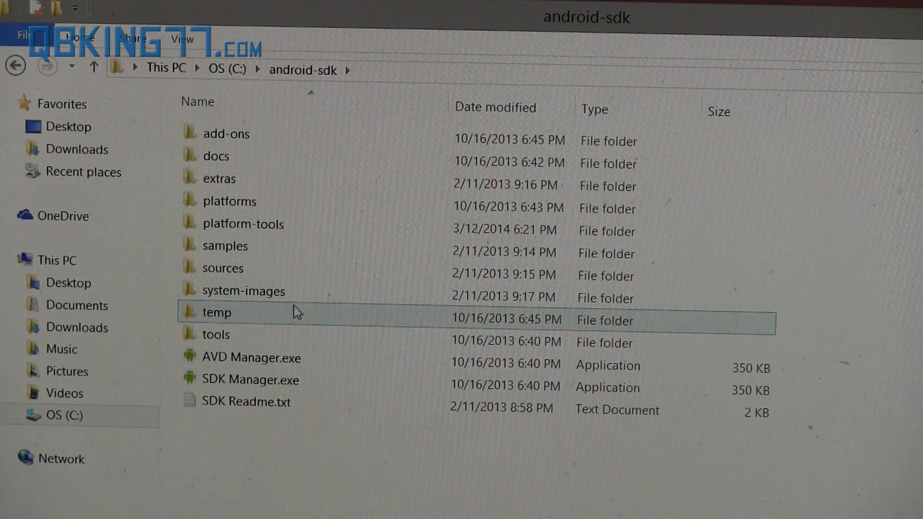
mouse_move(335, 484)
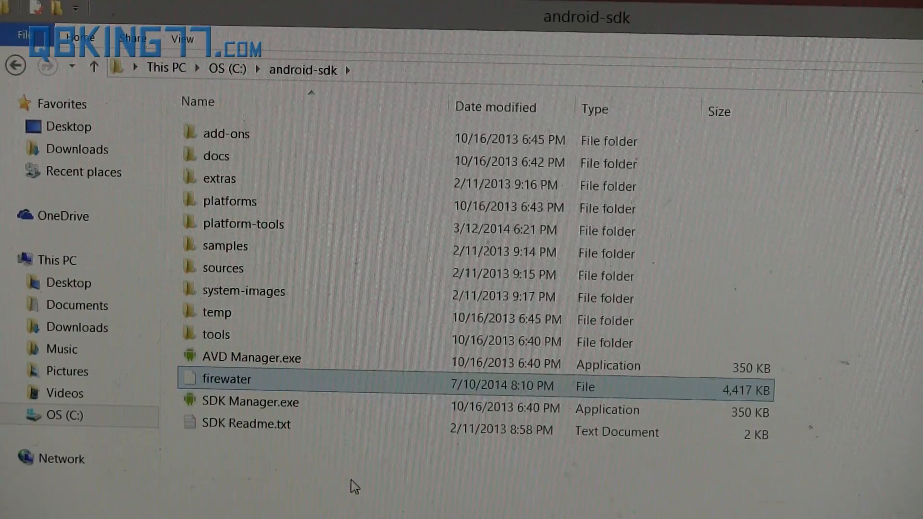
mouse_move(373, 397)
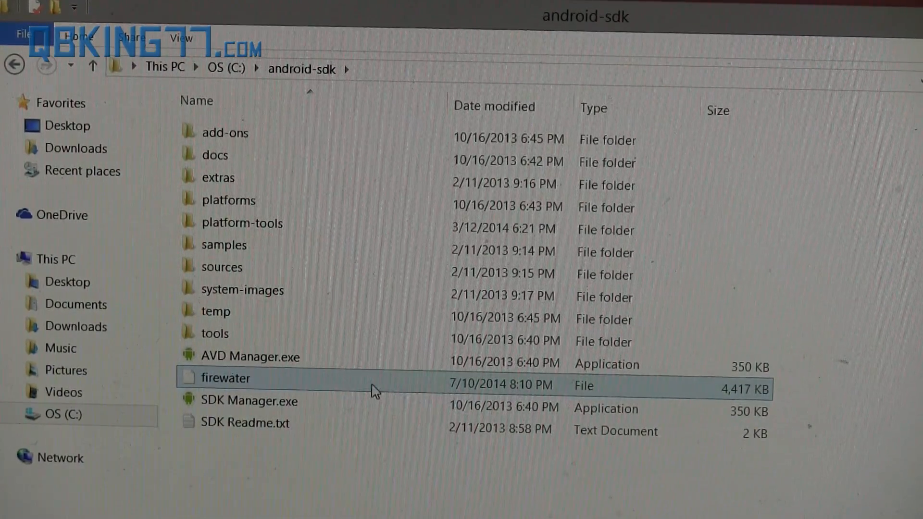
right_click(229, 379)
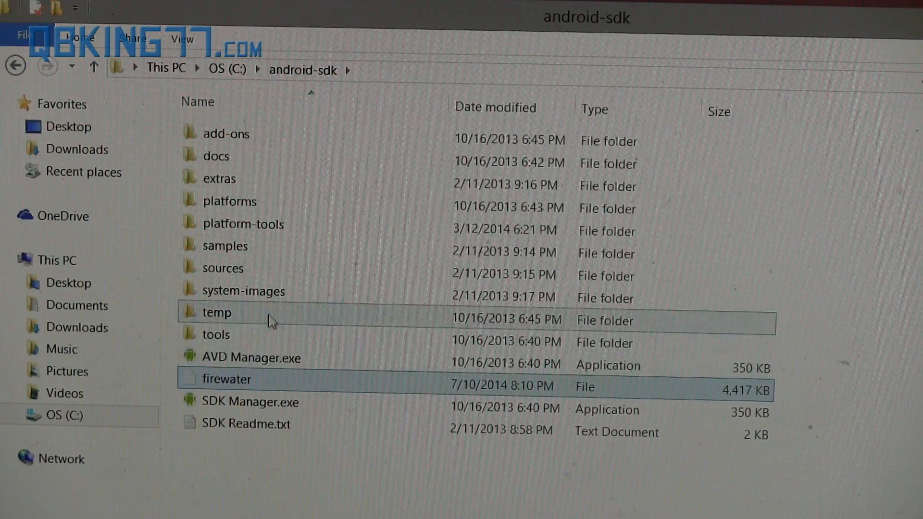
double_click(243, 224)
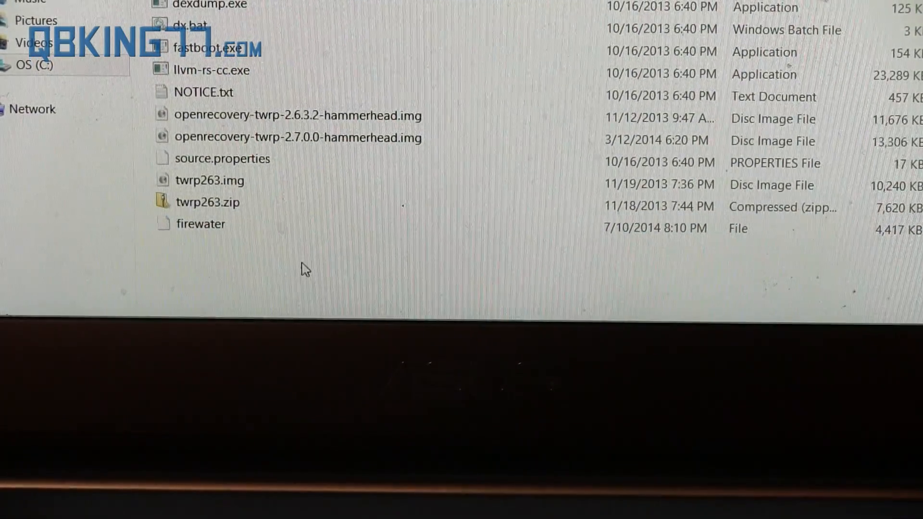
- Right-click empty space in platform-tools to open a command window there
right_click(303, 269)
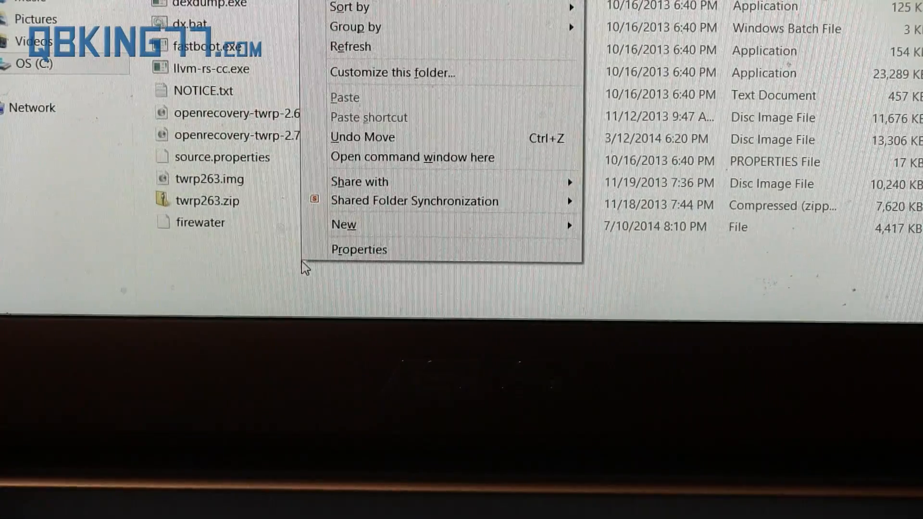
mouse_move(470, 185)
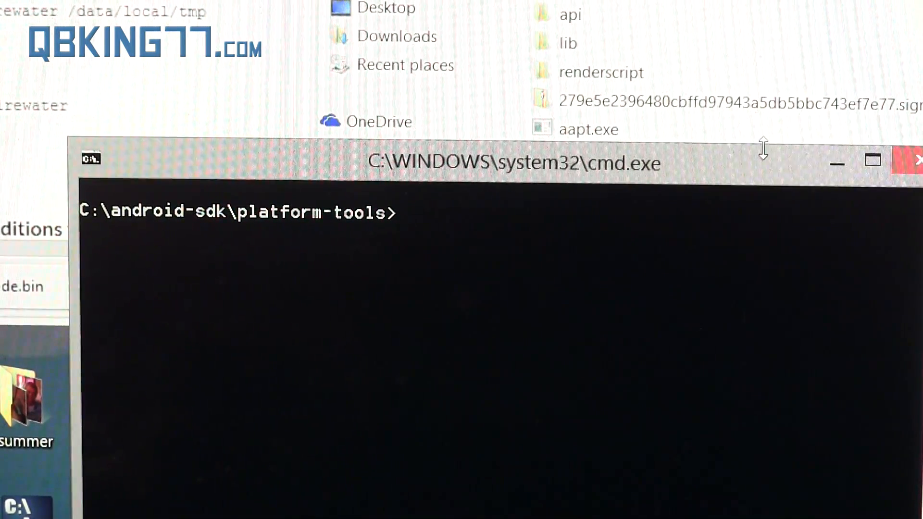
- Run 'adb reboot' to restart the connected HTC One M8
text(adb reboot)
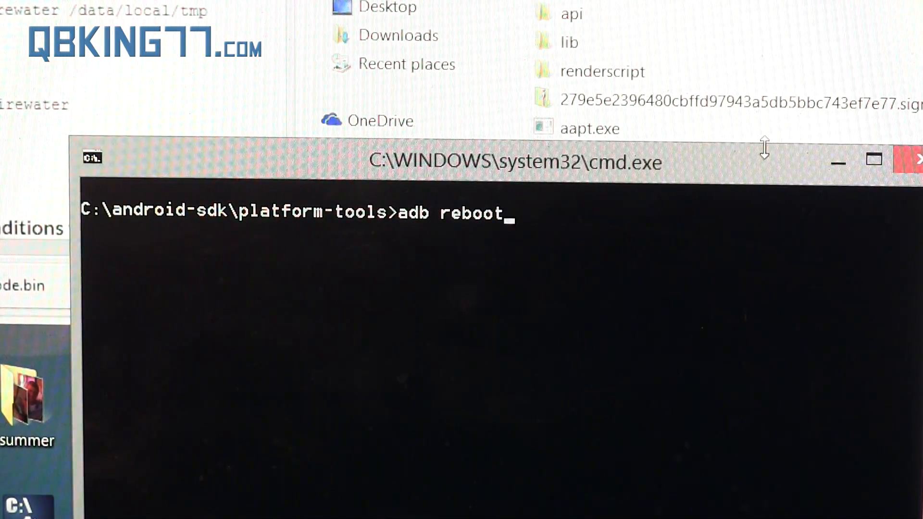
key(Enter)
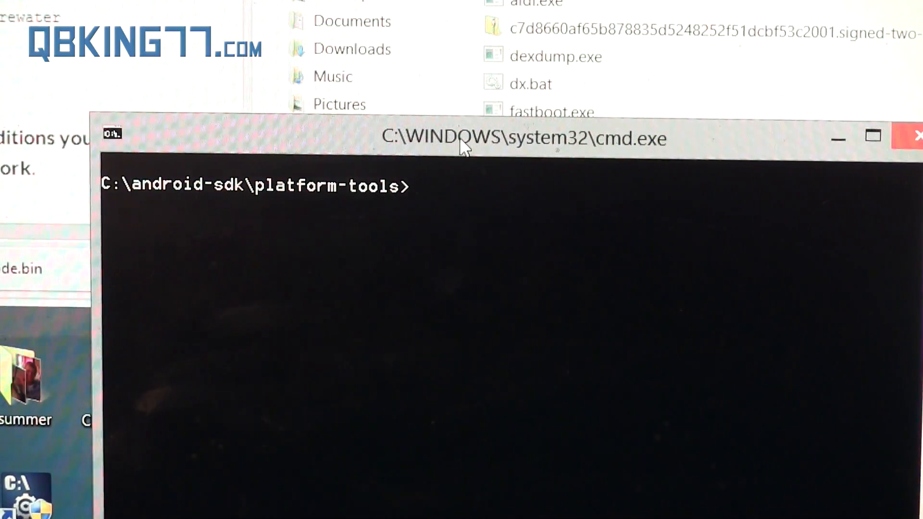
text(adb reboot)
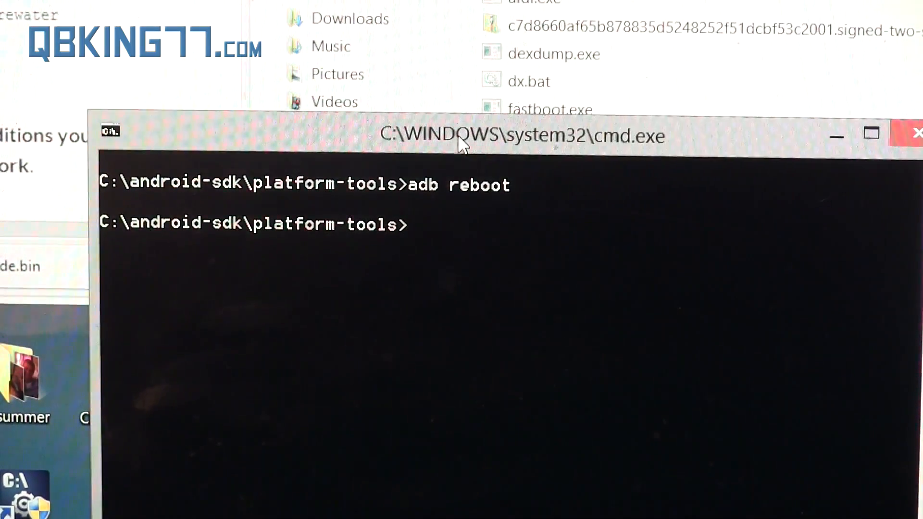
- Enter 'adb wait-for-device push firewater /data/local/tmp' to send firewater to the phone
text(adb wa)
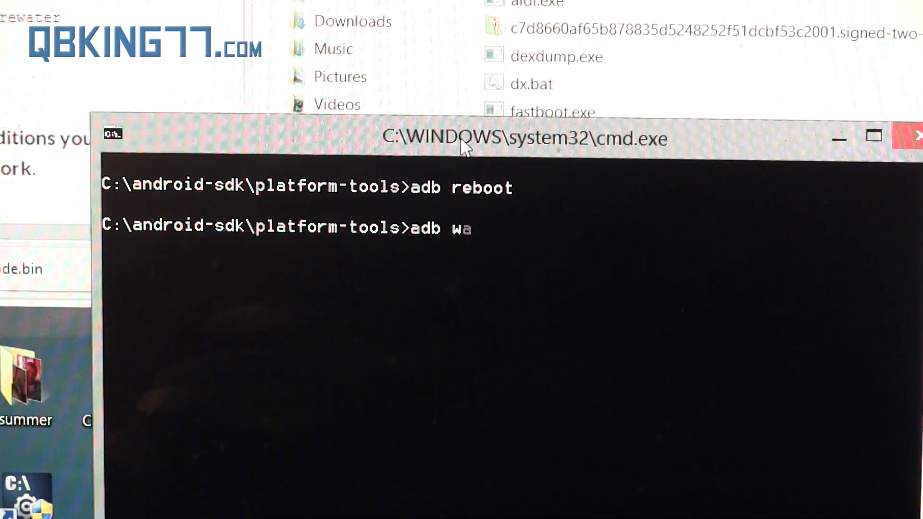
text(it-for-d)
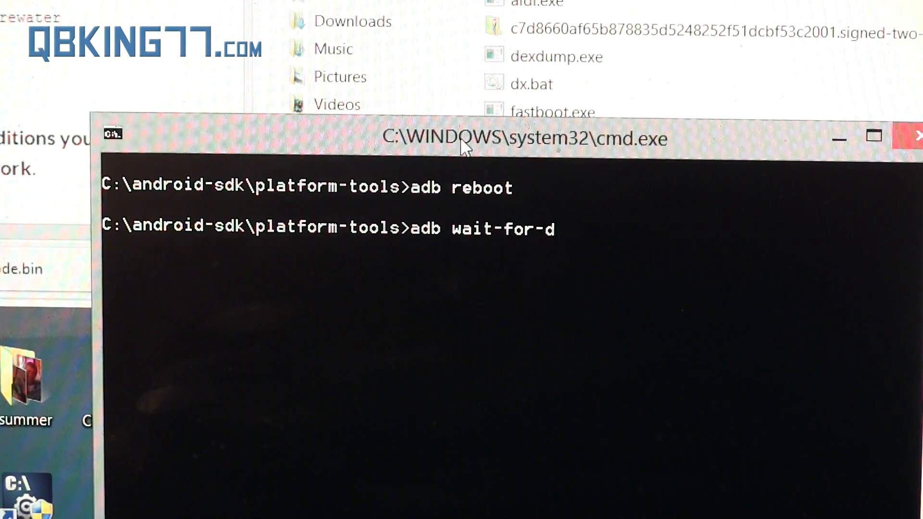
text(evice push)
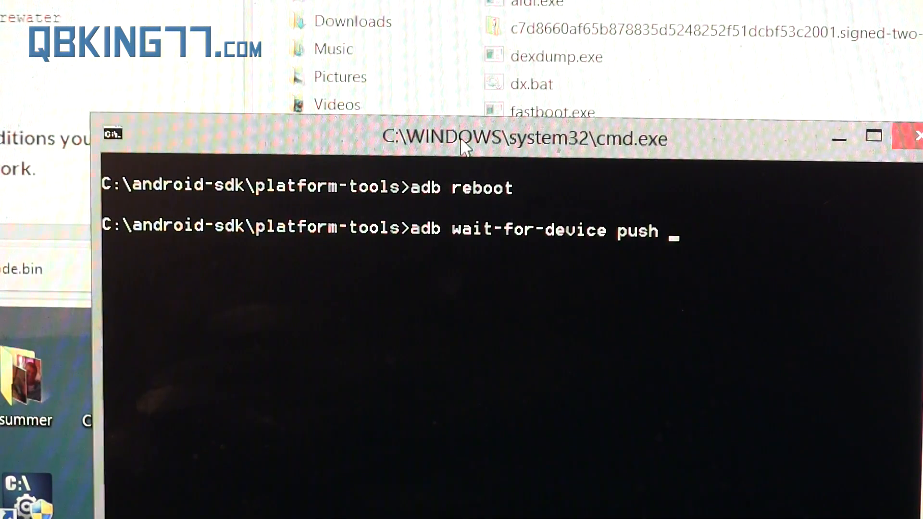
text(firewater)
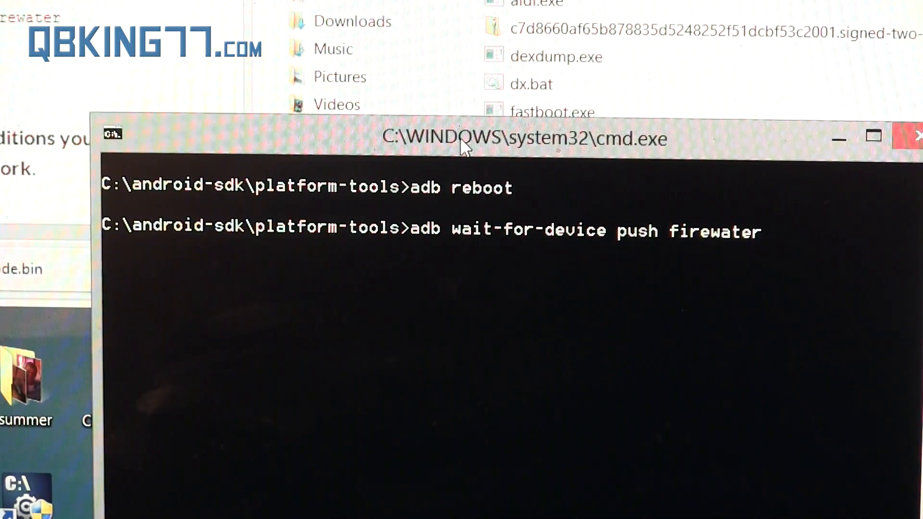
text(/data)
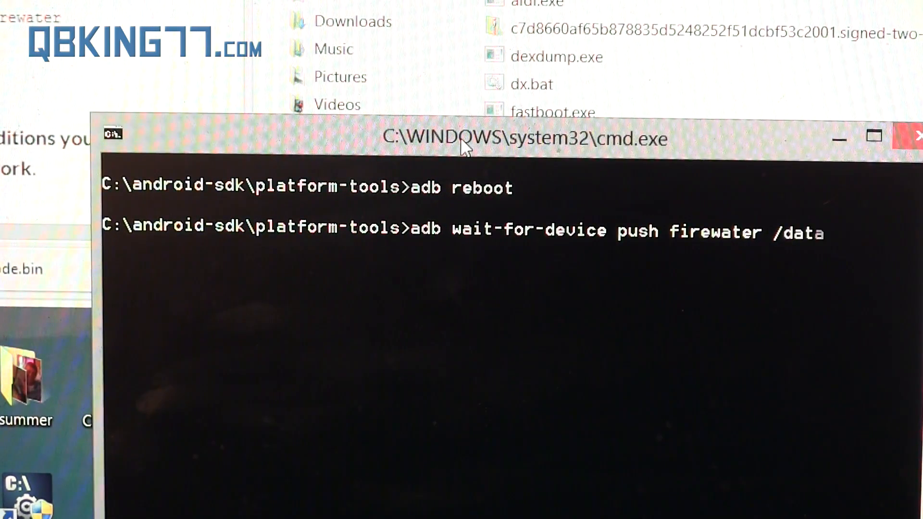
text(/l)
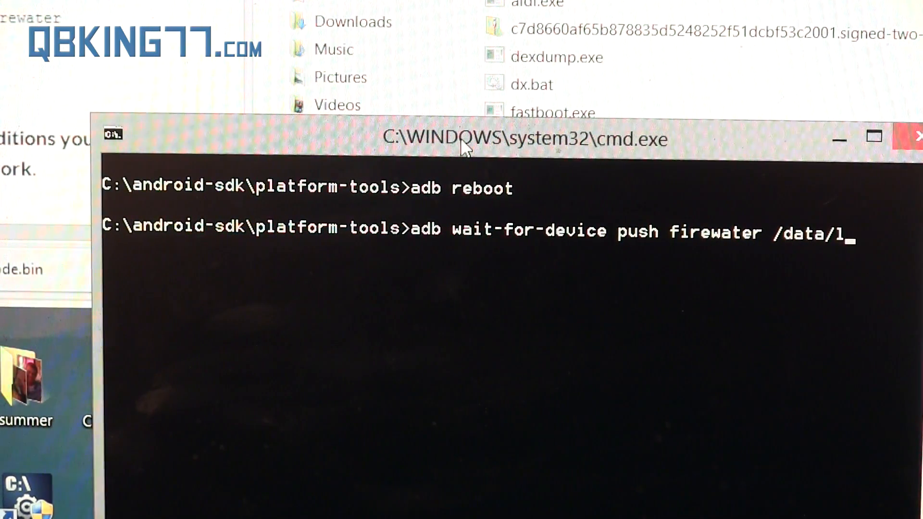
text(ocal/tmp)
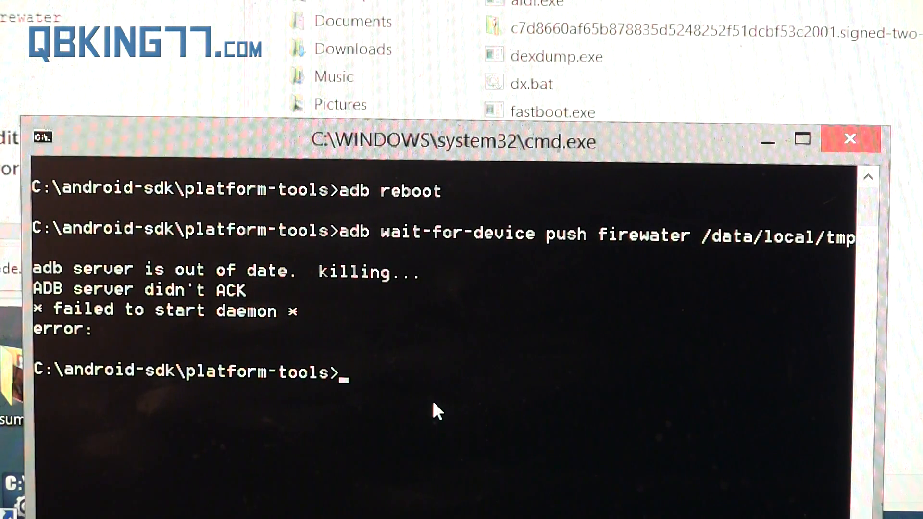
- Retype the wait-for-device push to /data/local/tmp twice after the adb server errors
text(adb wait)
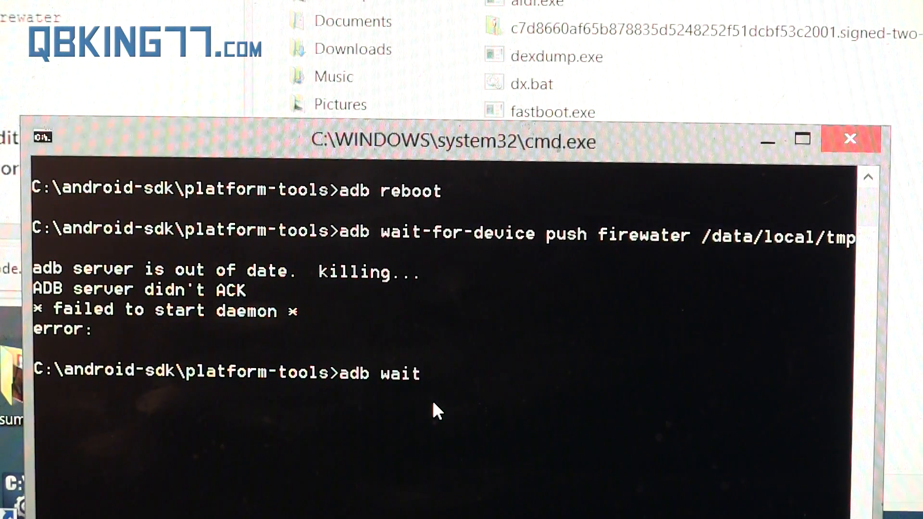
text(-for-device push fir)
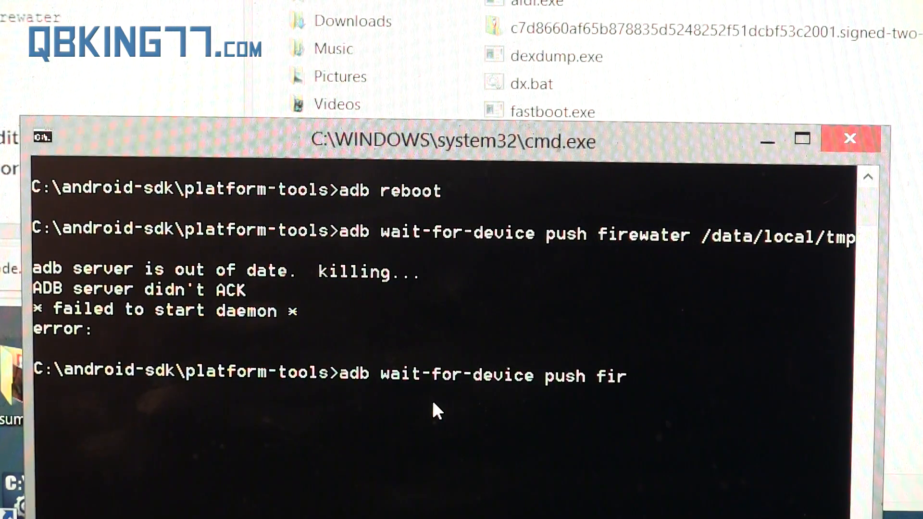
text(ewater /)
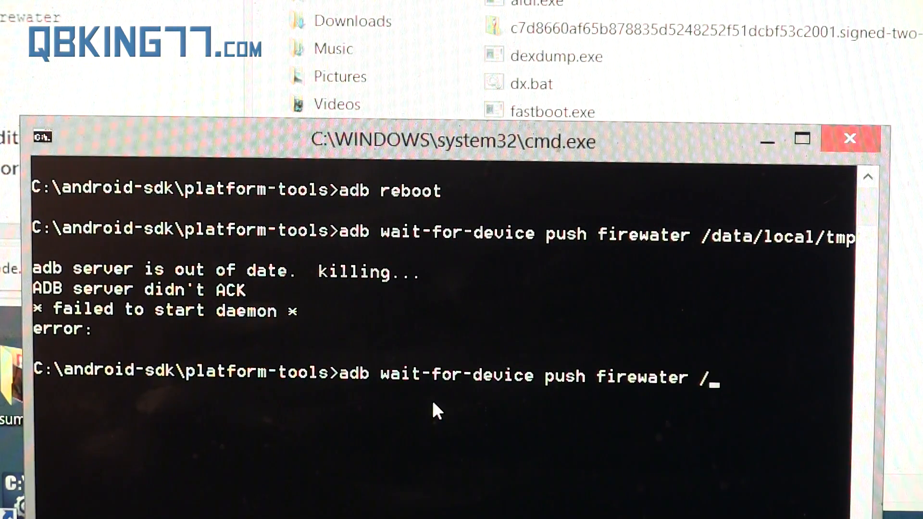
text(data/local/tmp)
text(adb wait)
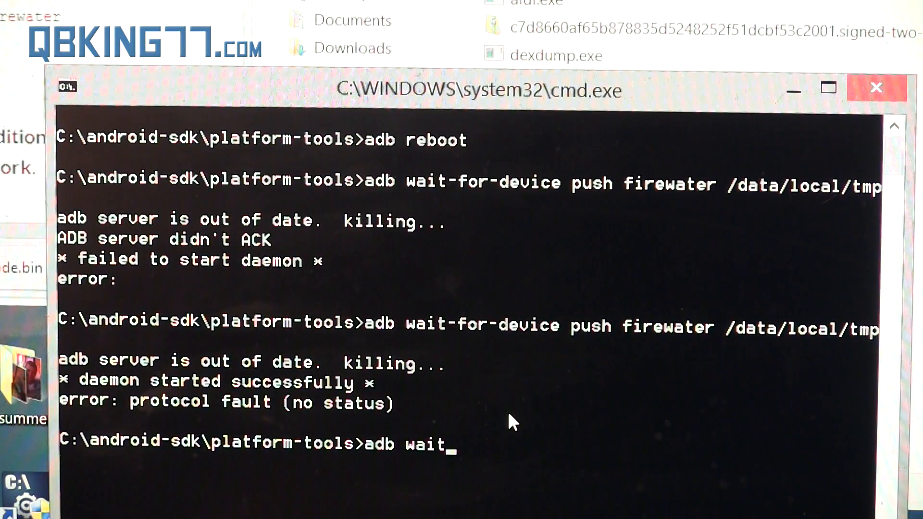
text(-for-device push firew)
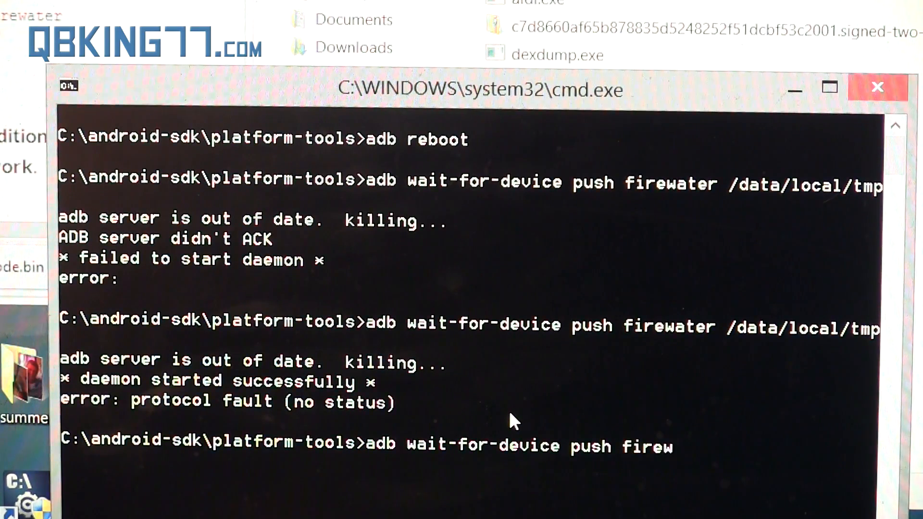
text(ater /data)
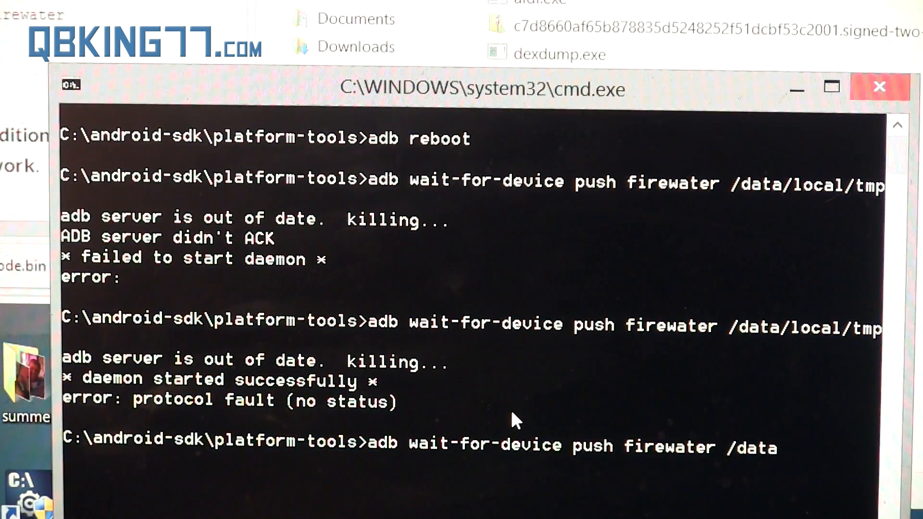
text(/local/tmp)
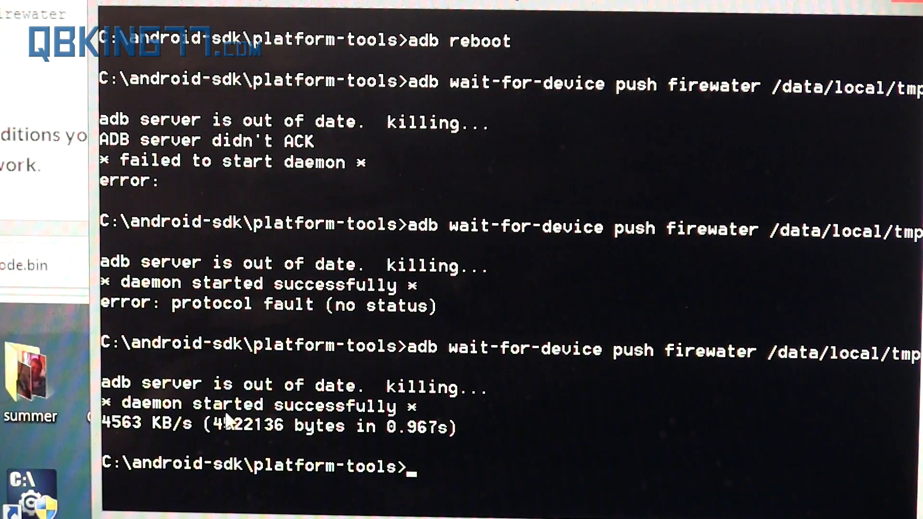
- Start the 'adb shell' command to open a shell on the phone
text(adb shell)
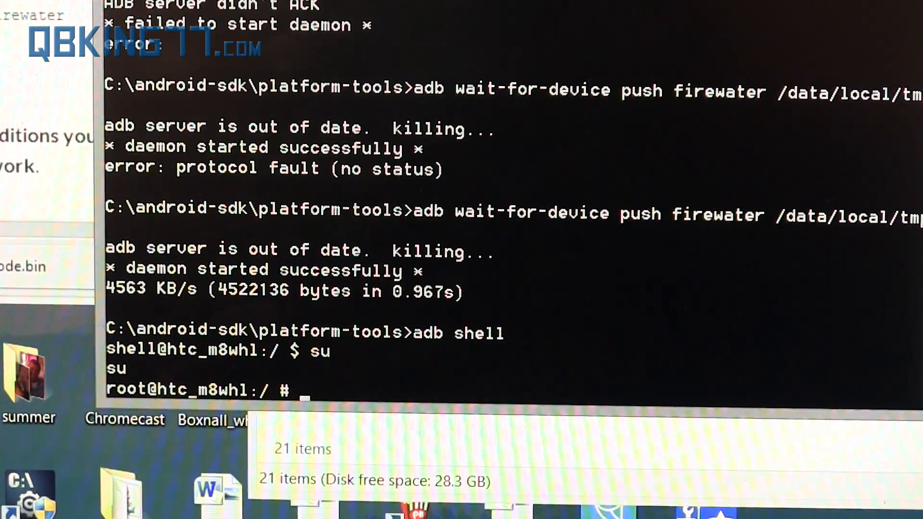
- Gain root with 'su' and run 'chmod 755 /data/local/tmp/firewater'
text(su)
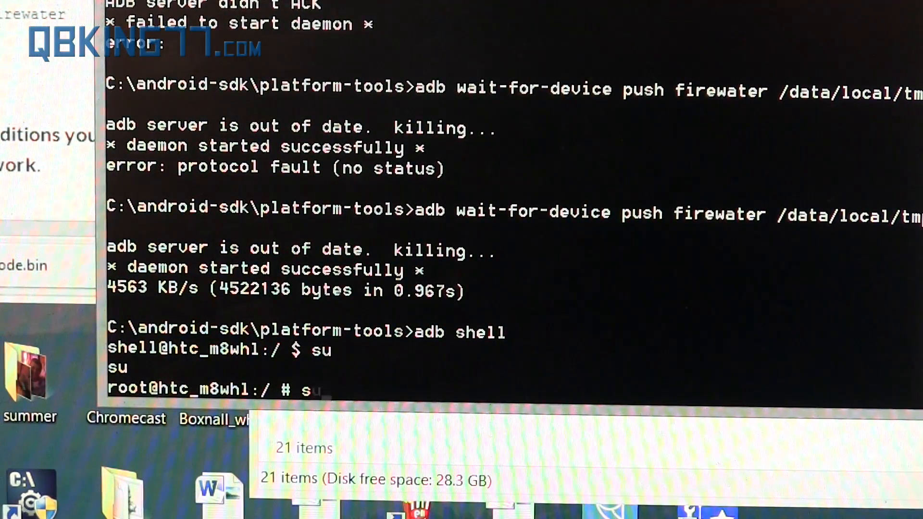
text(chmod)
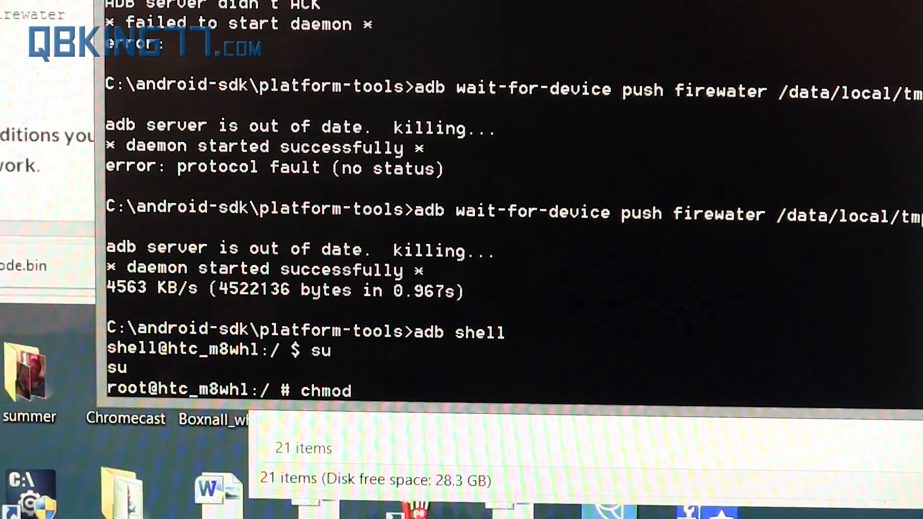
text(755)
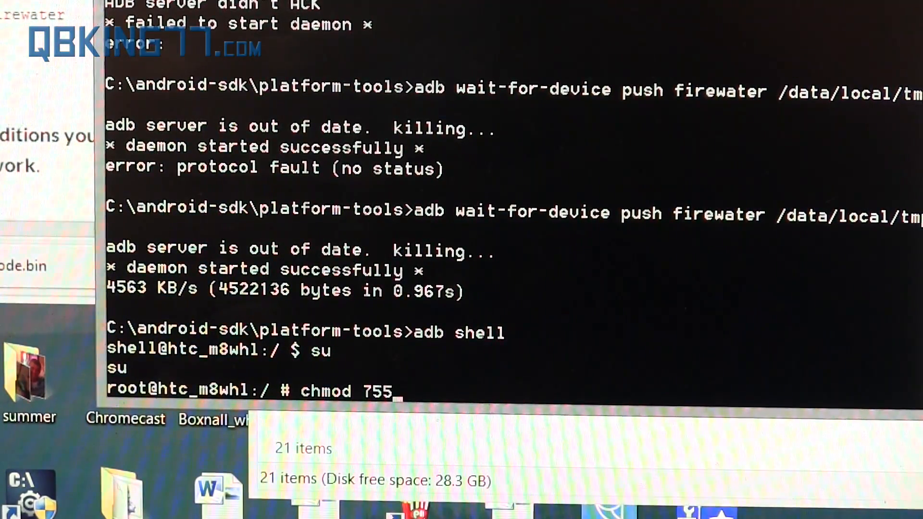
text(/data/)
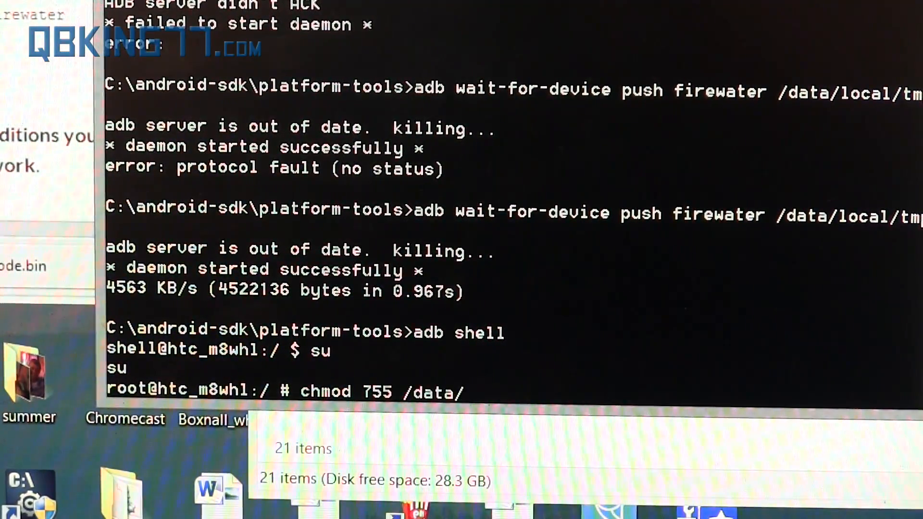
text(local/tmp)
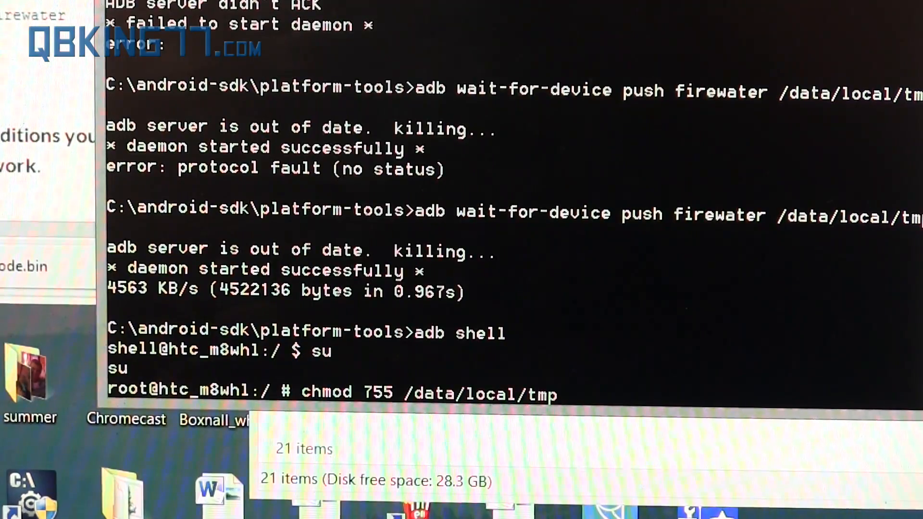
text(/firewater)
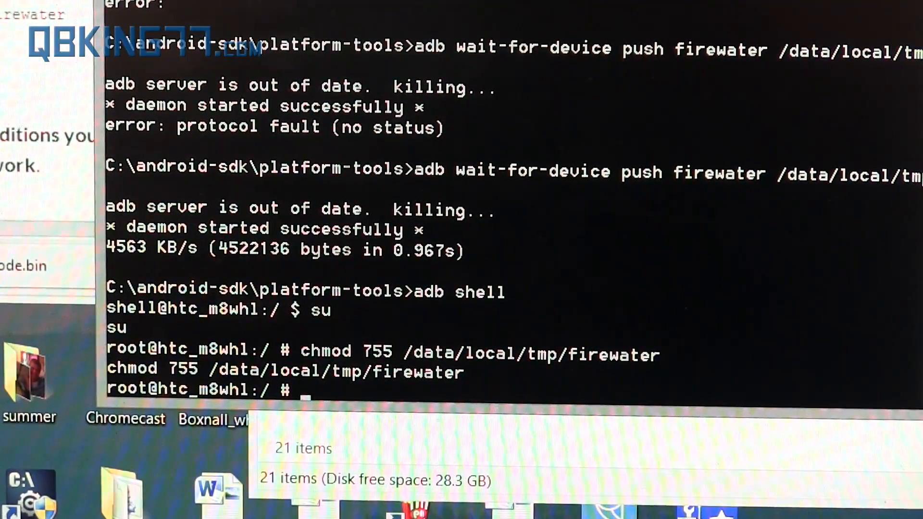
text(/data/local)
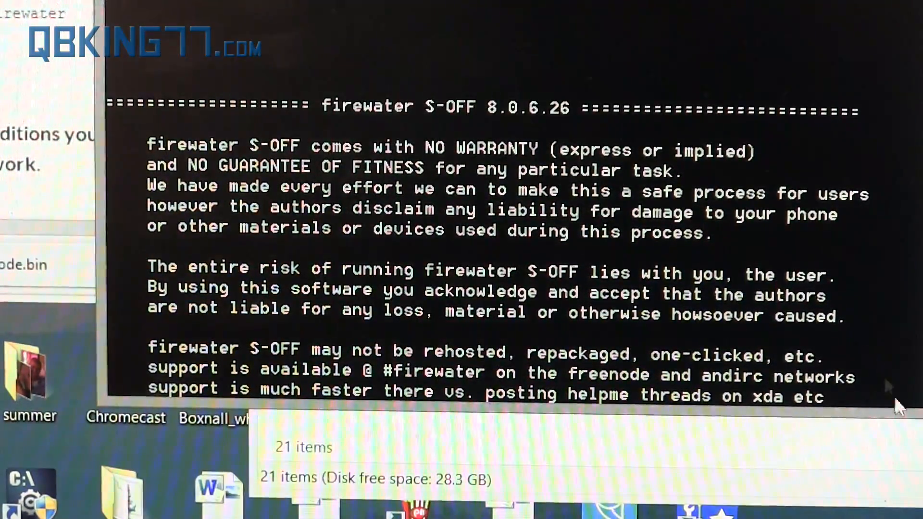
- Scroll down through the firewater S-OFF warranty disclaimer
scroll(down, 3)
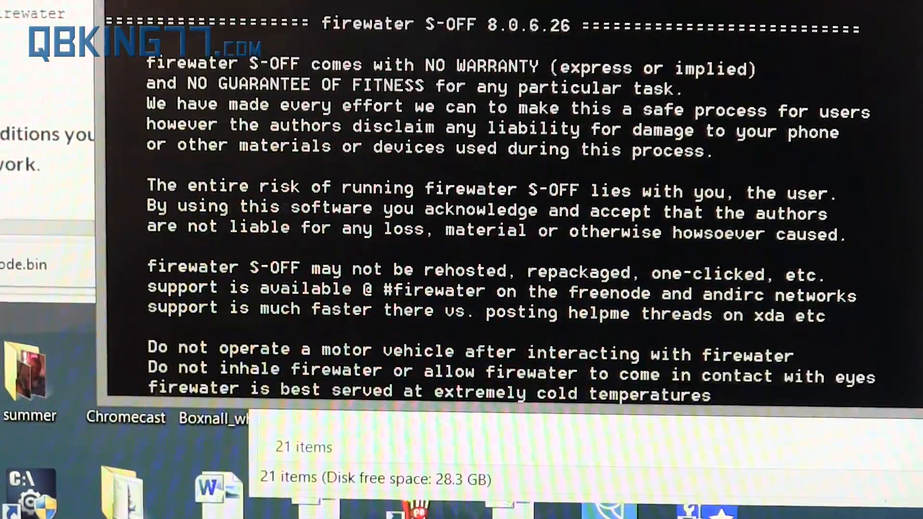